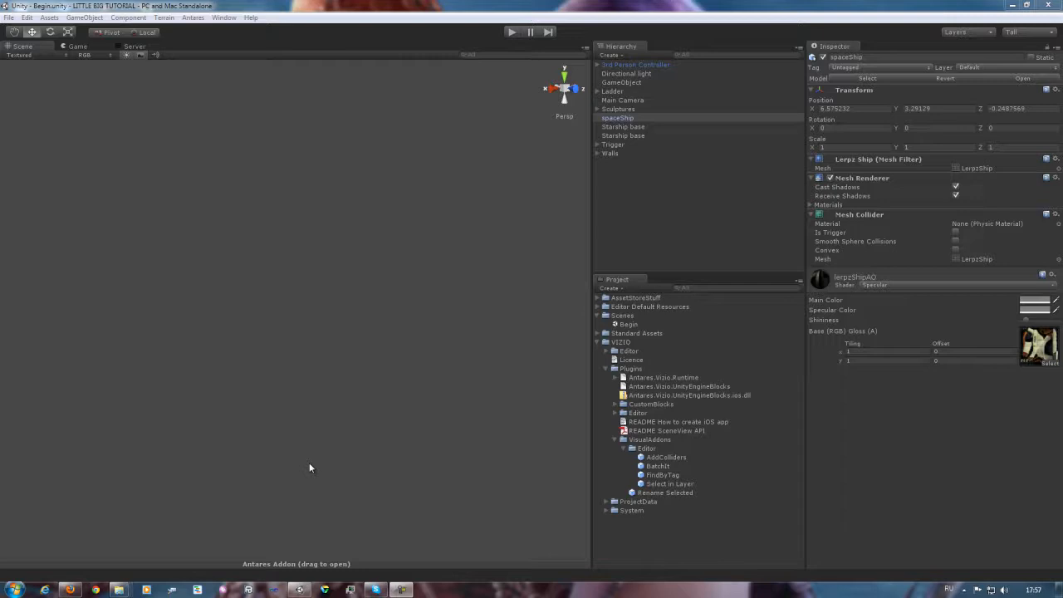
pyautogui.moveTo(345, 468)
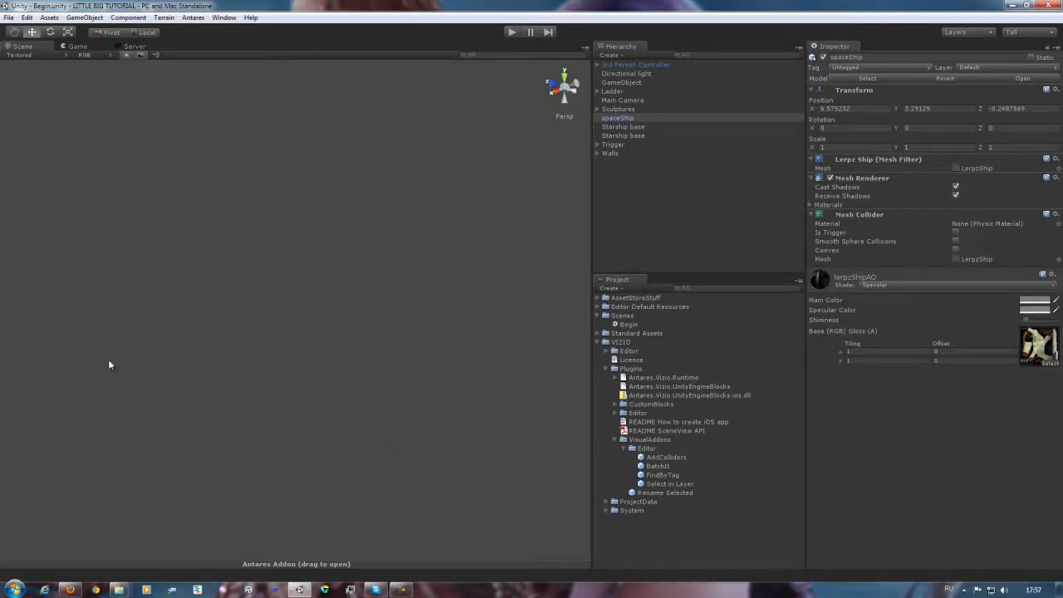
pyautogui.moveTo(126, 430)
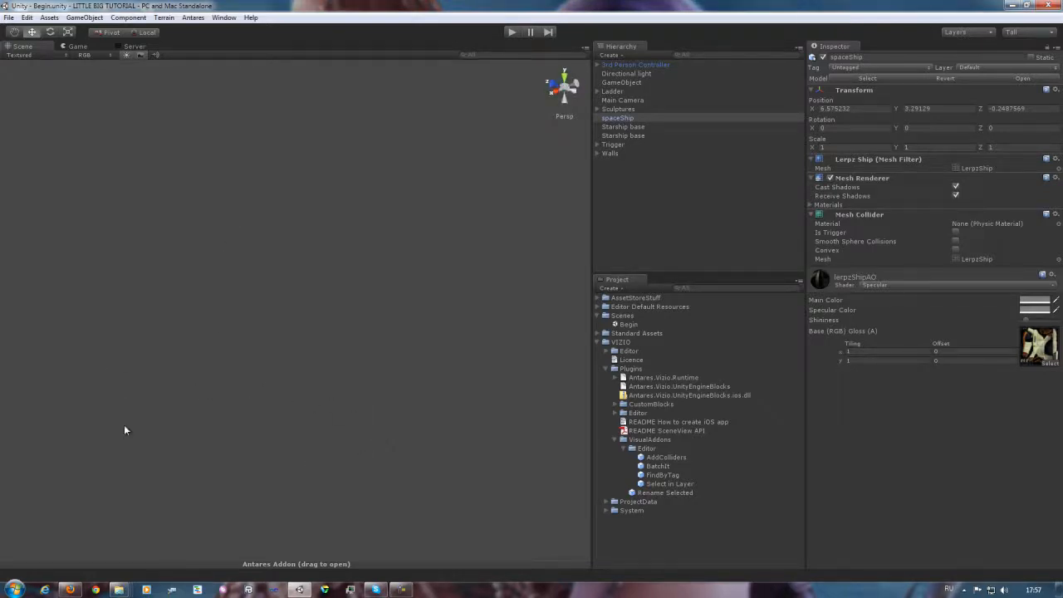
pyautogui.moveTo(196, 531)
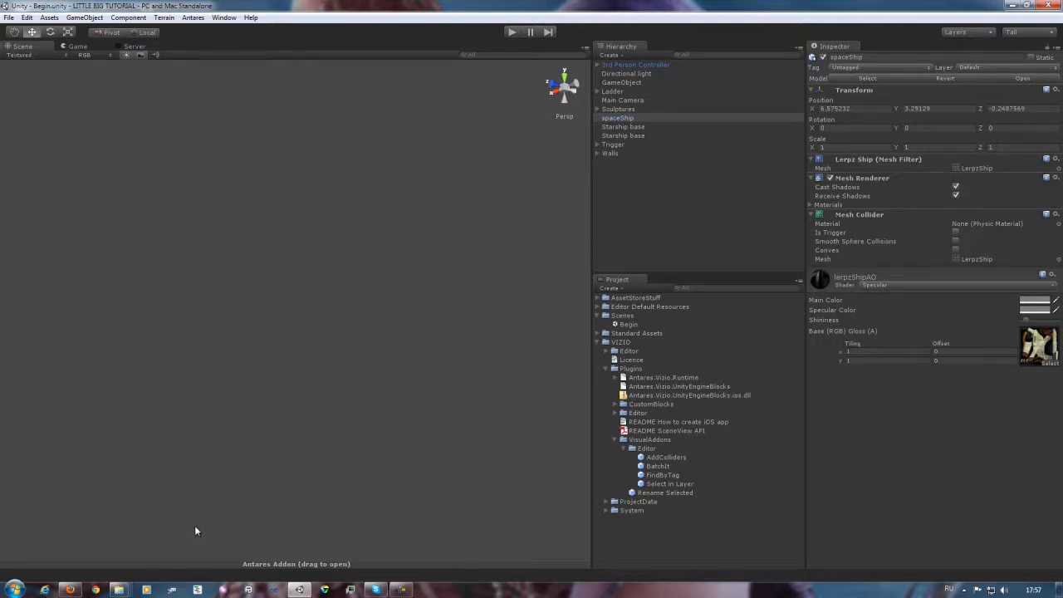
# Open the Antares add-on panel over the spaceship scene and show its Animation section.
pyautogui.click(618, 116)
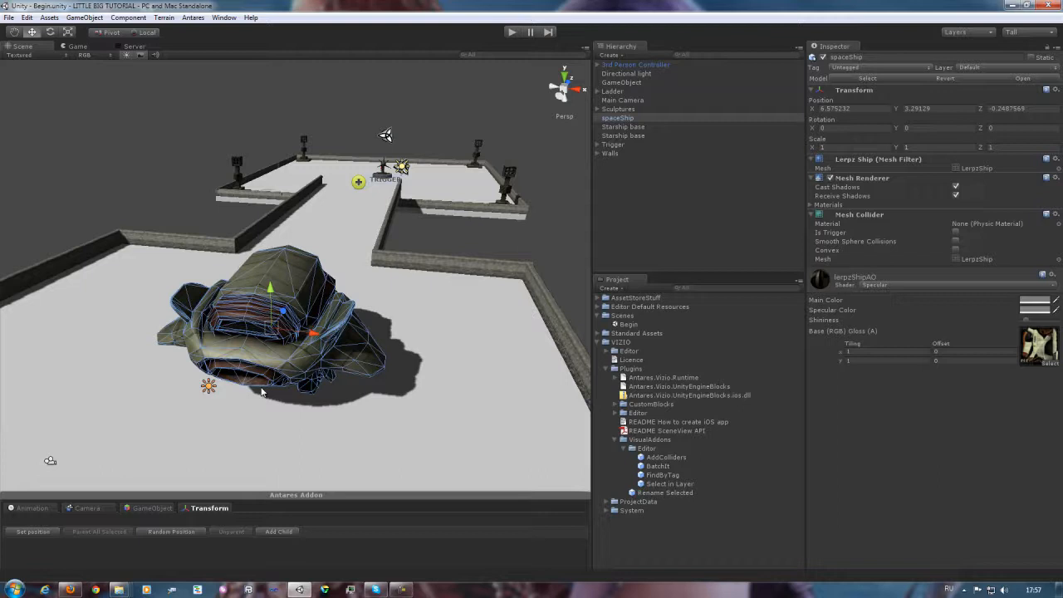
pyautogui.moveTo(241, 442)
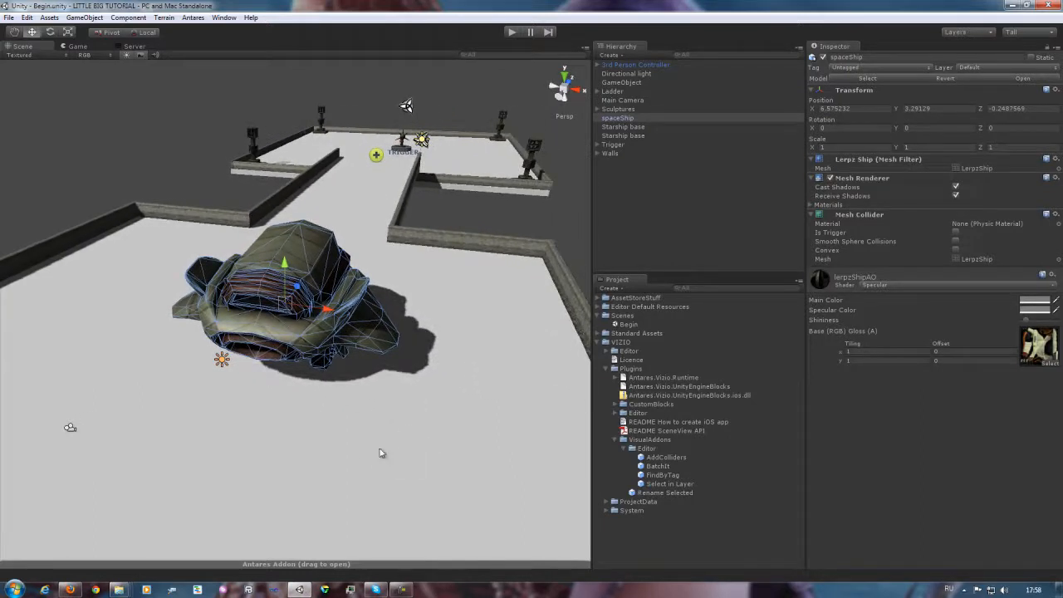
pyautogui.click(296, 565)
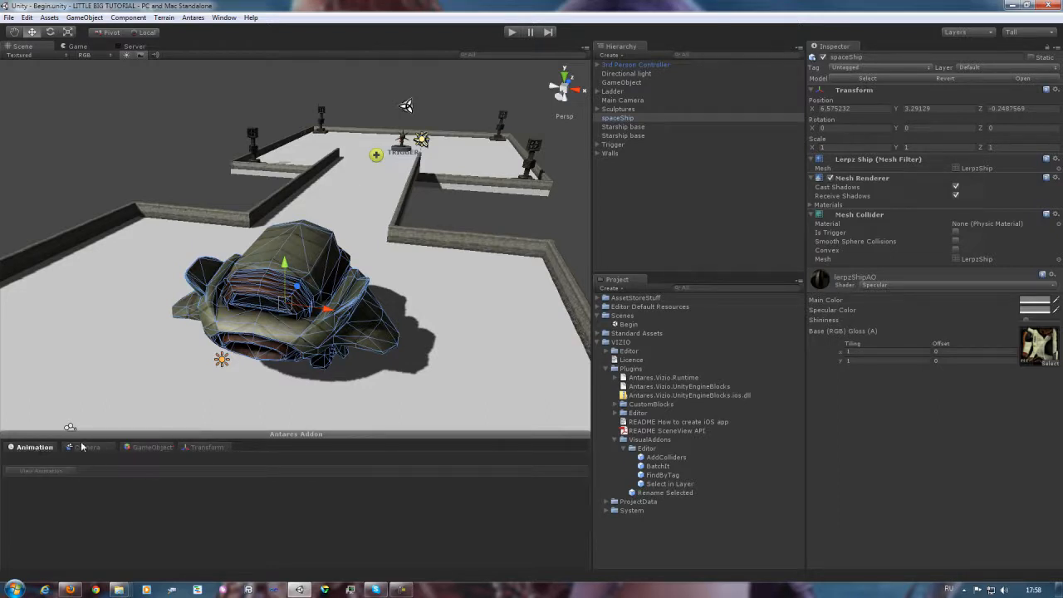
# Browse the Camera and Transform sections, then save the current level overview as a camera position.
pyautogui.click(86, 447)
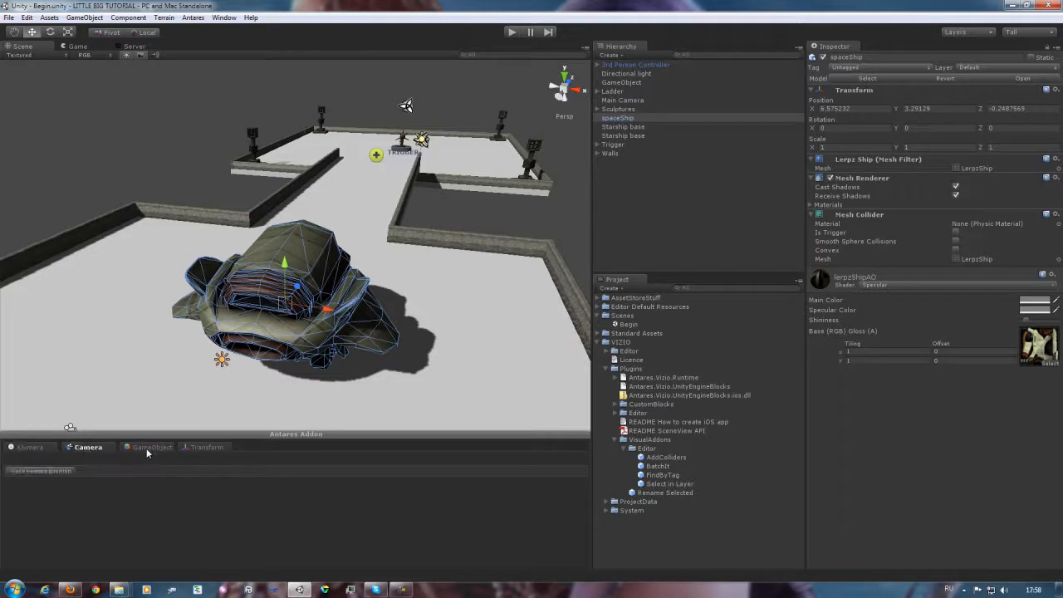
pyautogui.click(151, 447)
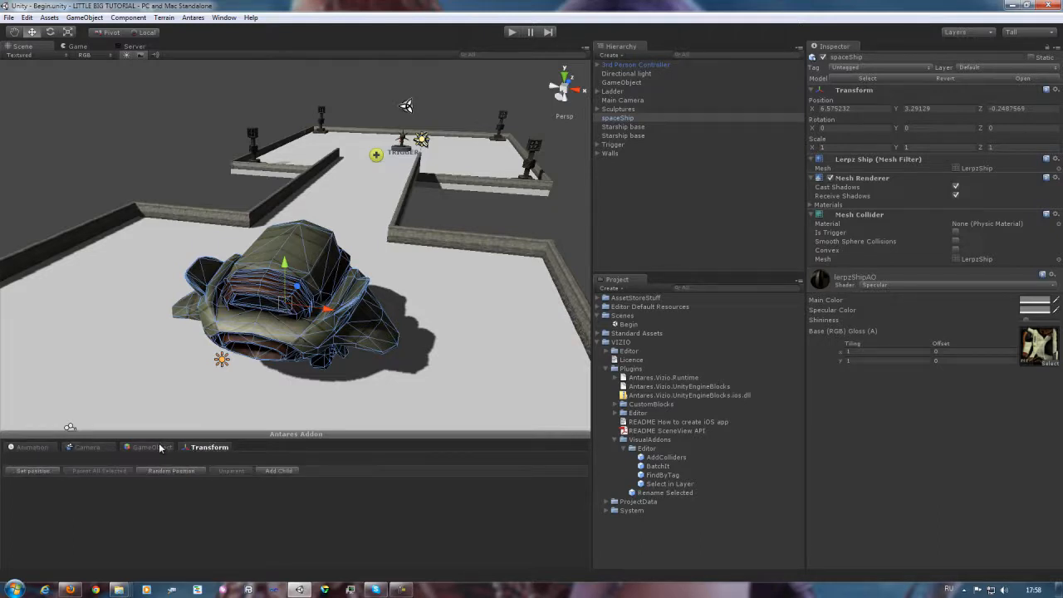
pyautogui.click(88, 447)
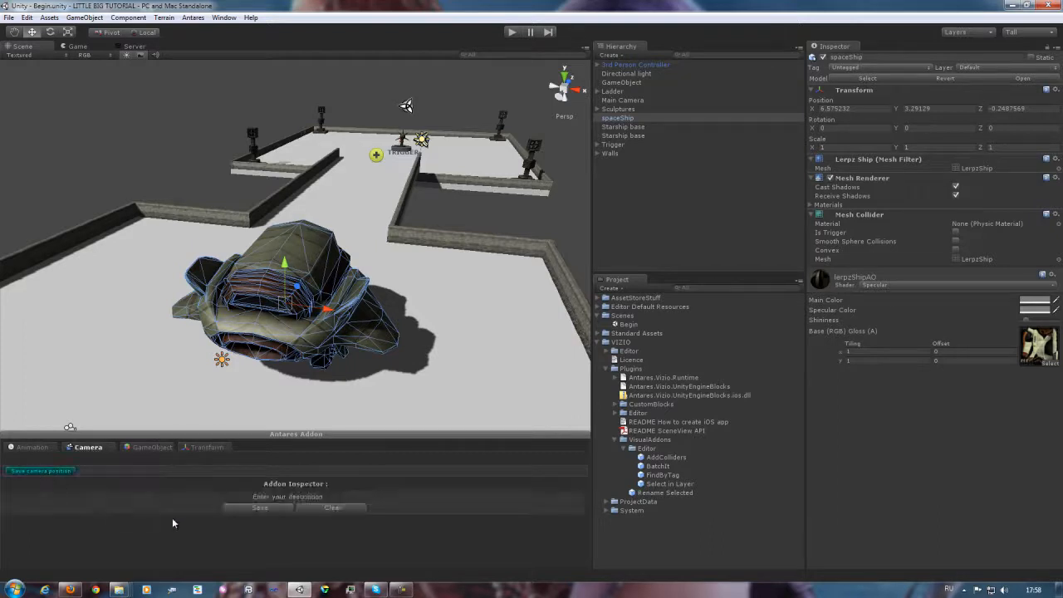
pyautogui.click(287, 495)
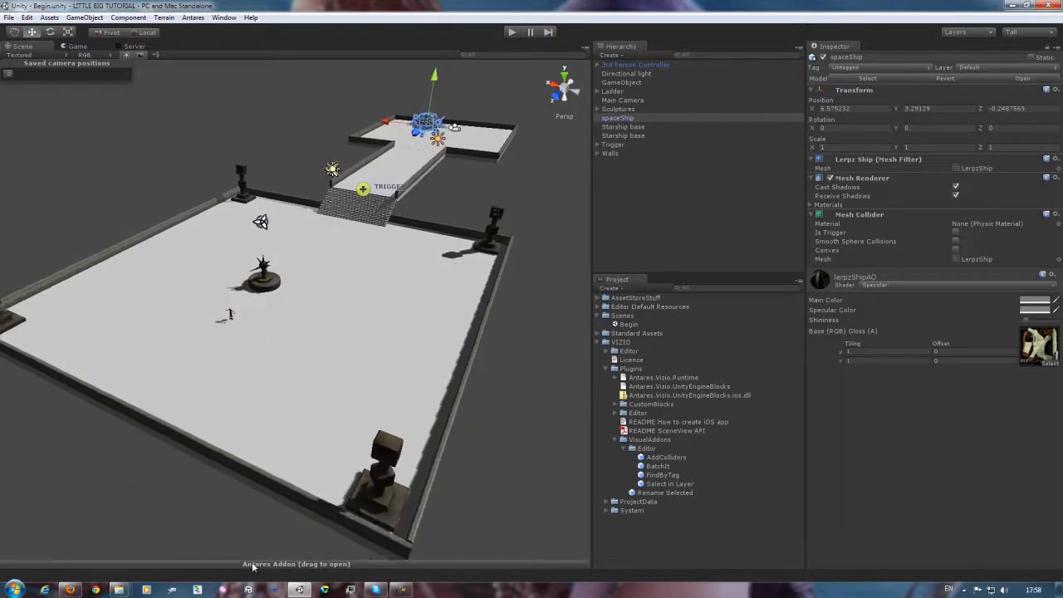
# Save the level overview, character close-up and stairway views as camera positions, naming the last one 'Trigger'.
pyautogui.click(296, 565)
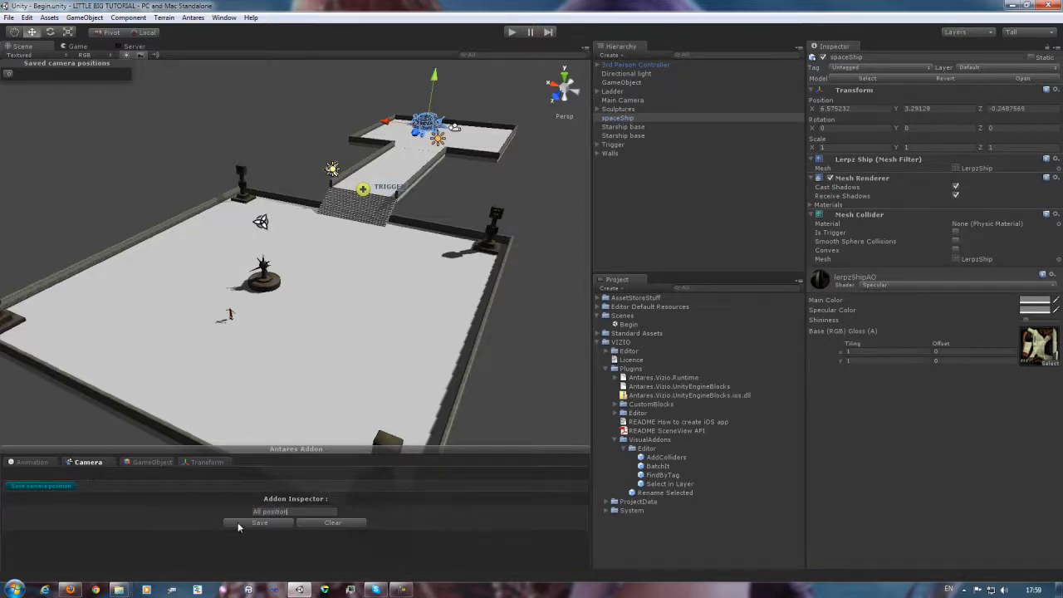
pyautogui.click(259, 521)
pyautogui.write('Start')
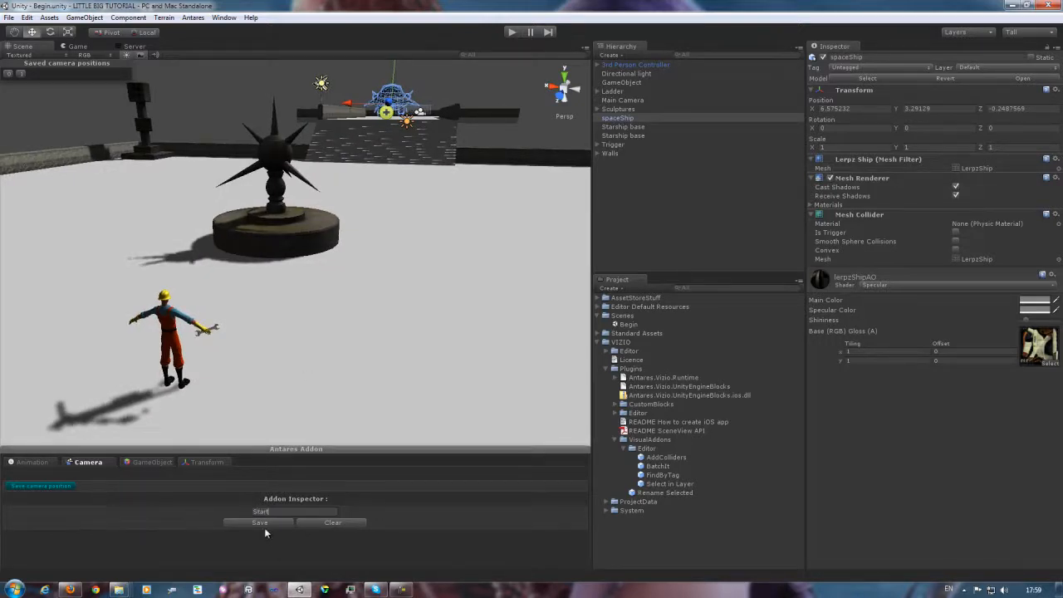
pyautogui.click(259, 522)
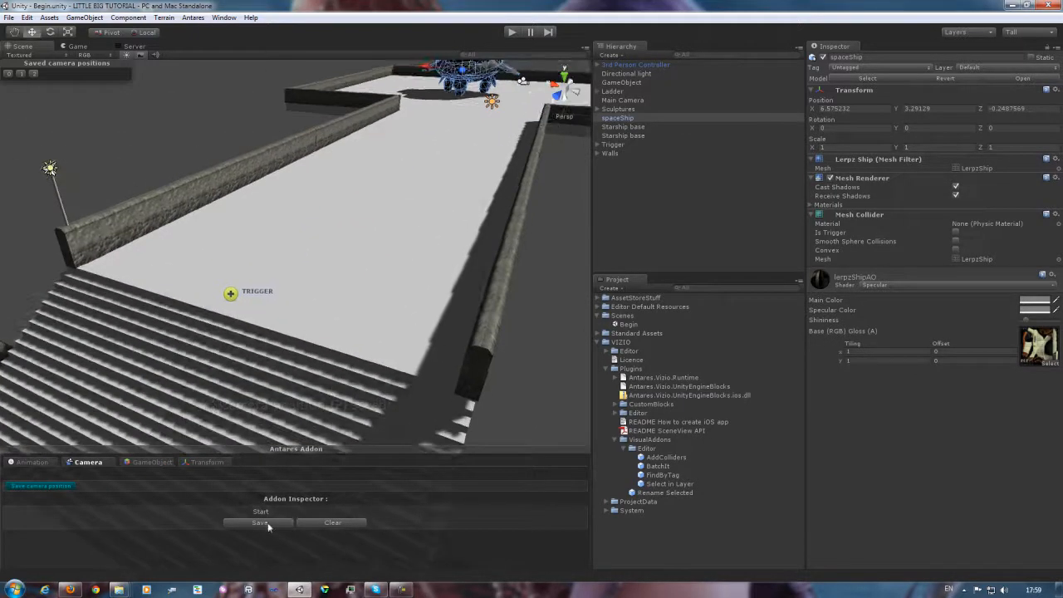
pyautogui.click(259, 521)
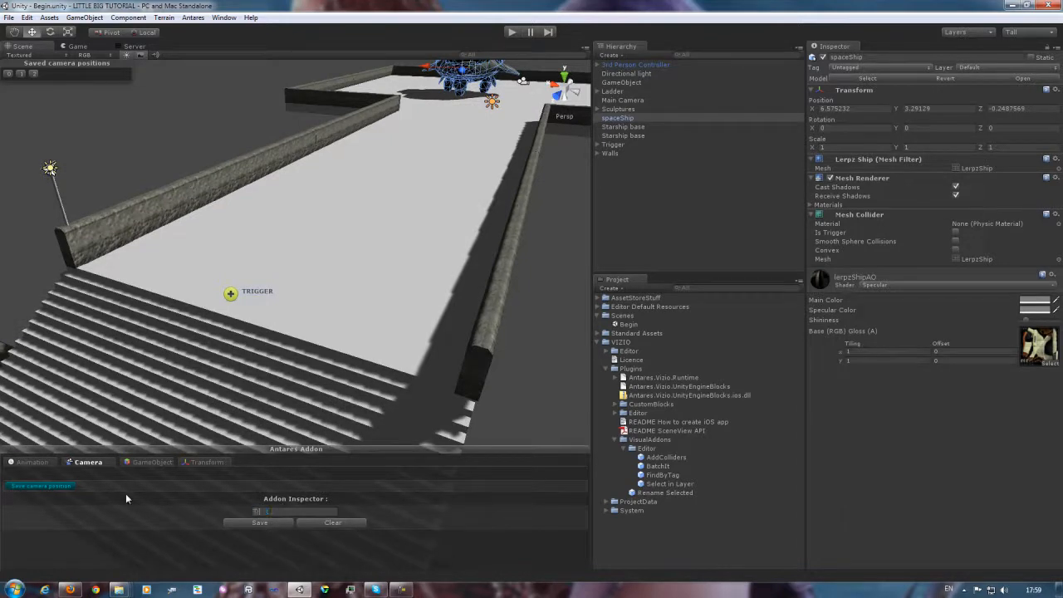
pyautogui.write('Trigger')
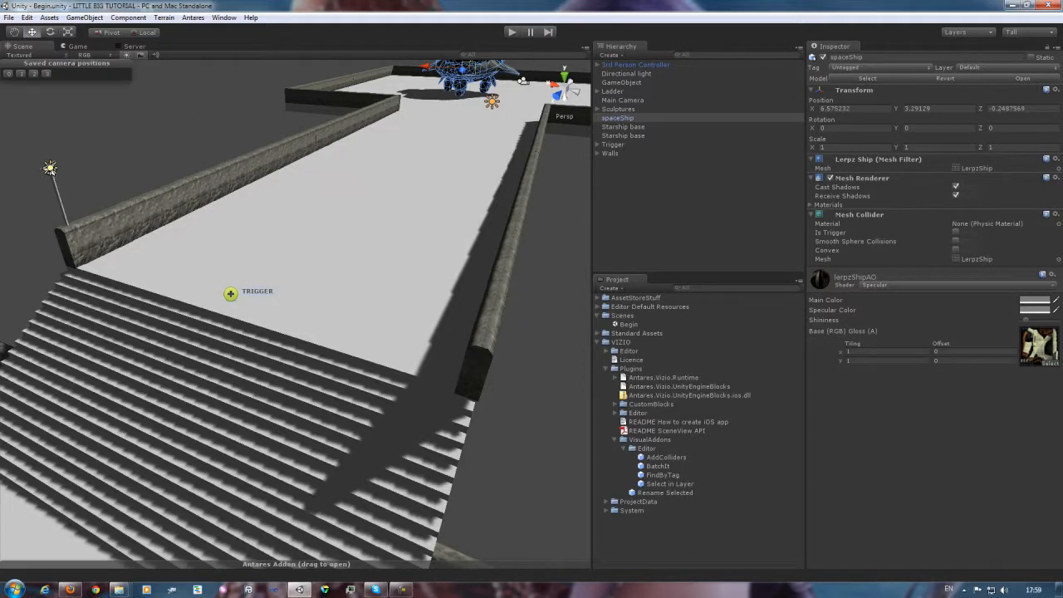
pyautogui.moveTo(153, 175)
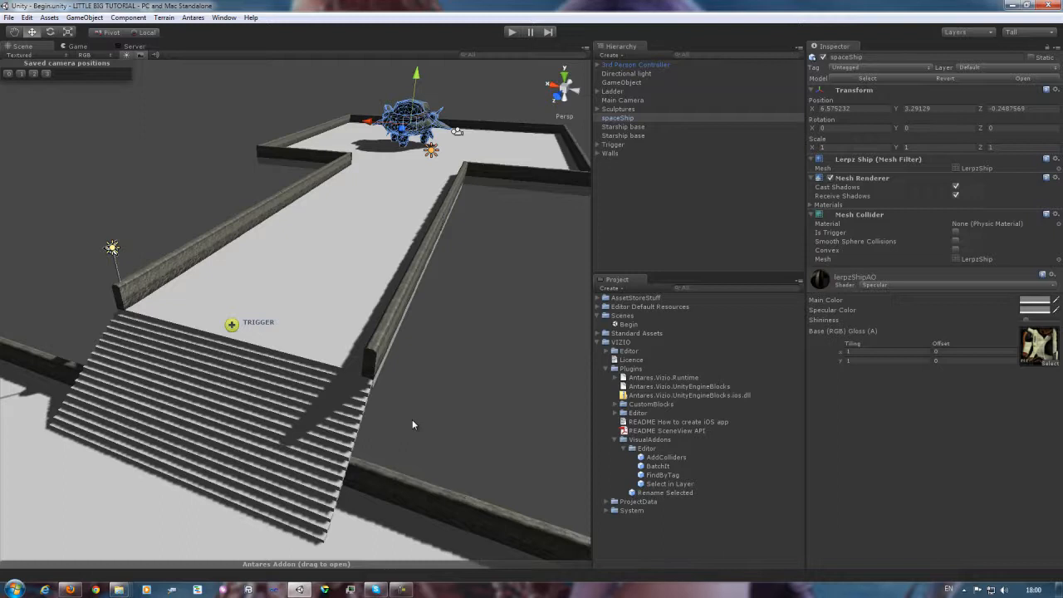
pyautogui.moveTo(266, 273)
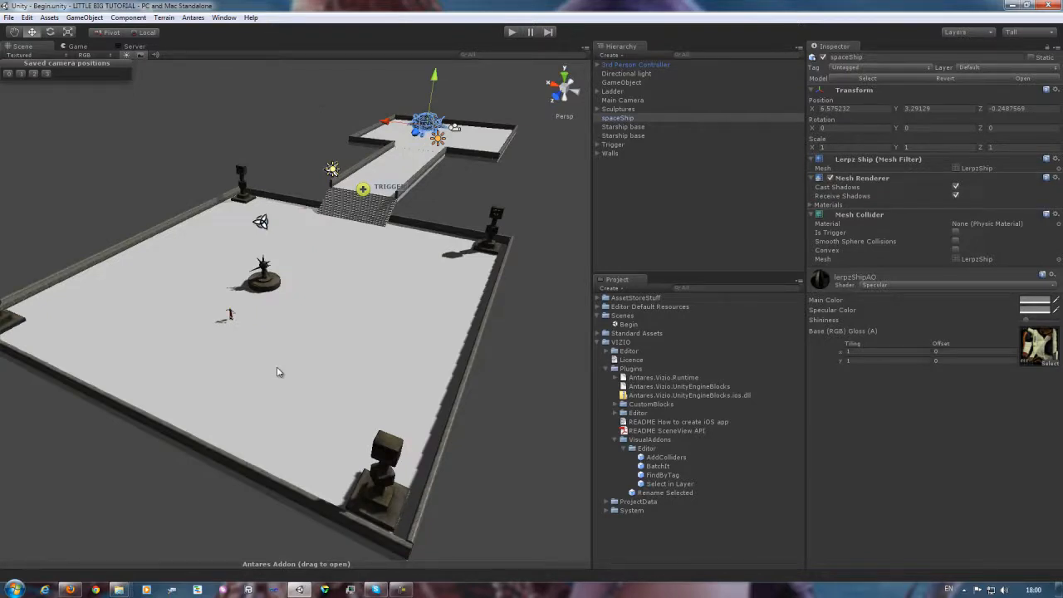
pyautogui.moveTo(281, 388)
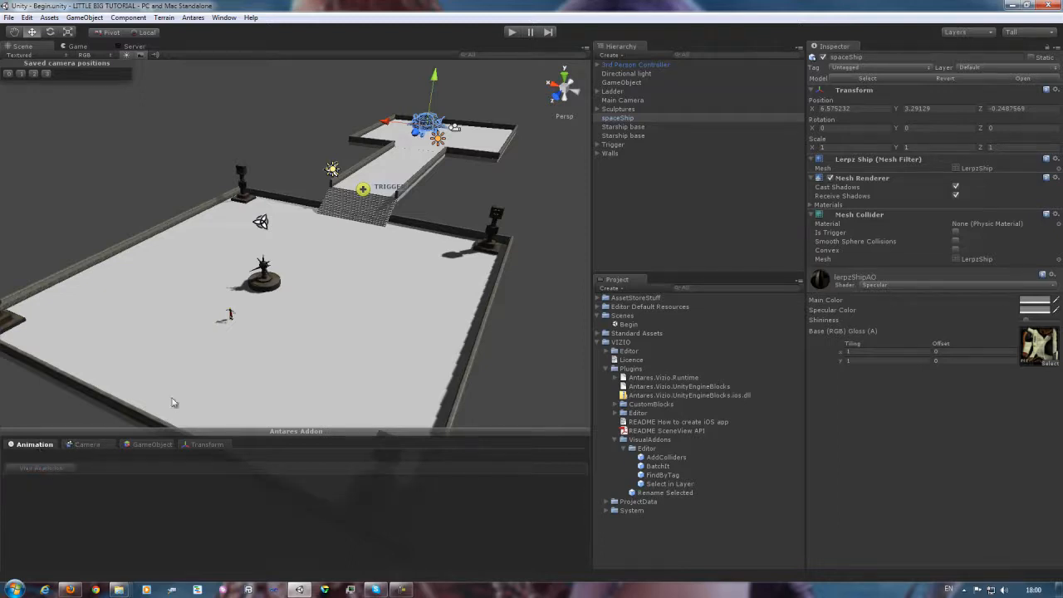
pyautogui.moveTo(233, 324)
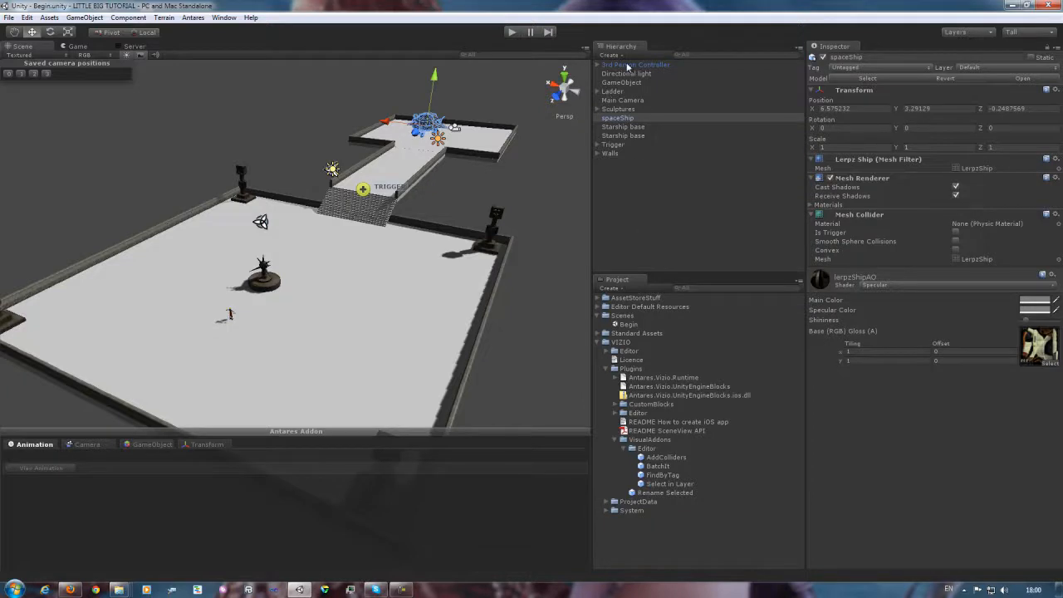
# Select the 3rd Person Controller and scrub its run animation to freeze a running-pose frame in the scene.
pyautogui.click(634, 63)
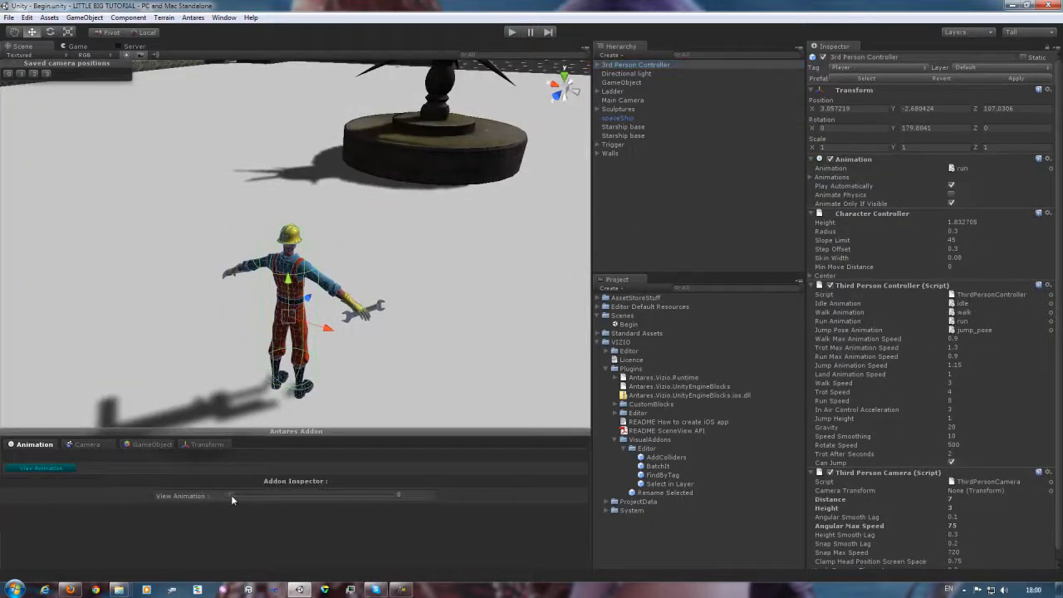
pyautogui.moveTo(233, 495); pyautogui.dragTo(272, 495)
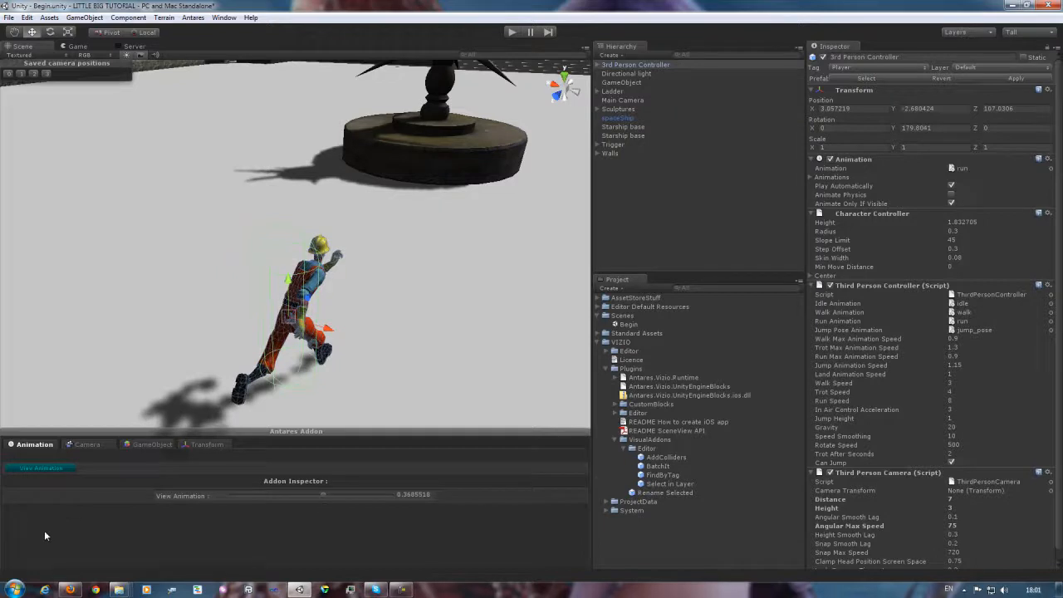
pyautogui.moveTo(273, 352)
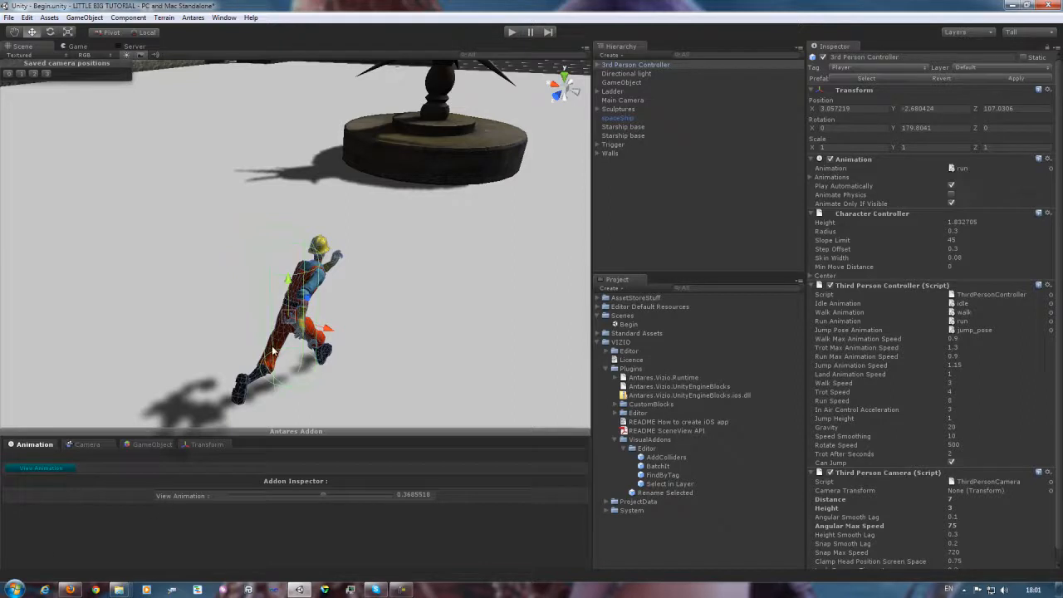
pyautogui.moveTo(152, 362)
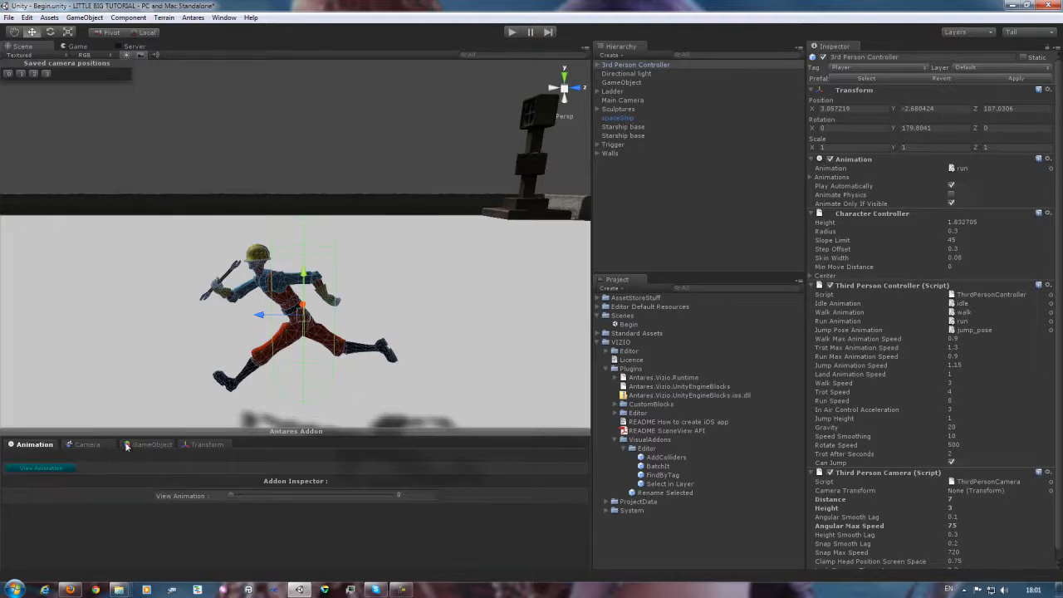
# Show the GameObject section's Add Colliders options (Box/Mesh Collider) and inspect the AddColliders asset.
pyautogui.click(153, 445)
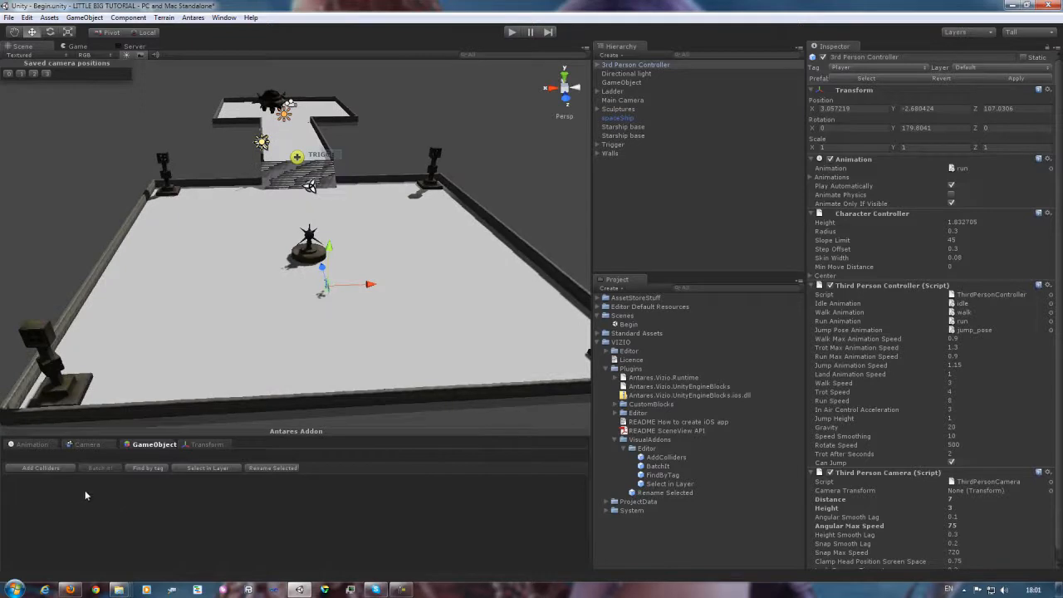
pyautogui.click(40, 469)
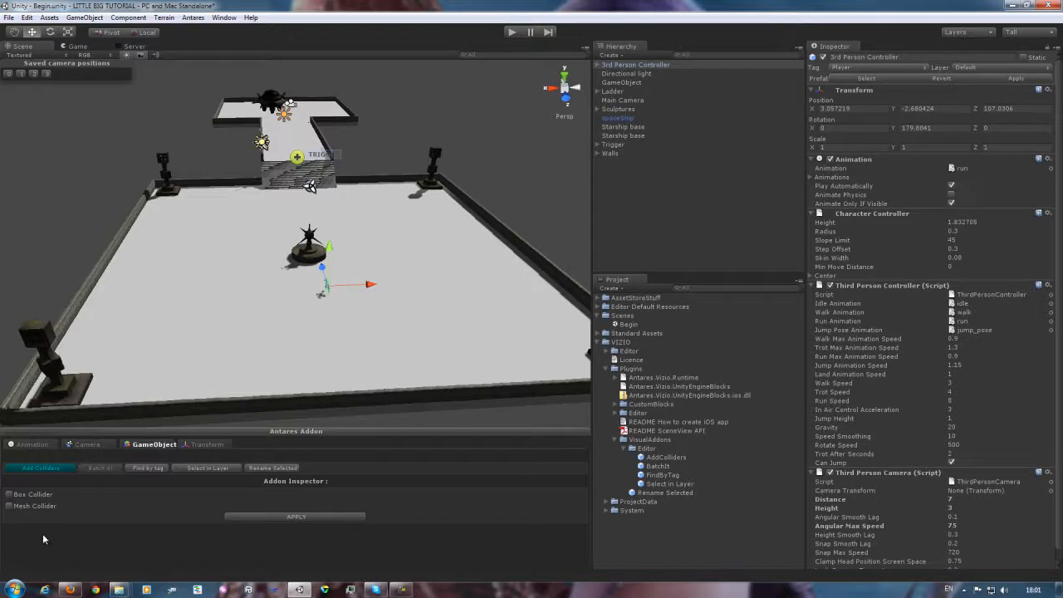
pyautogui.moveTo(93, 535)
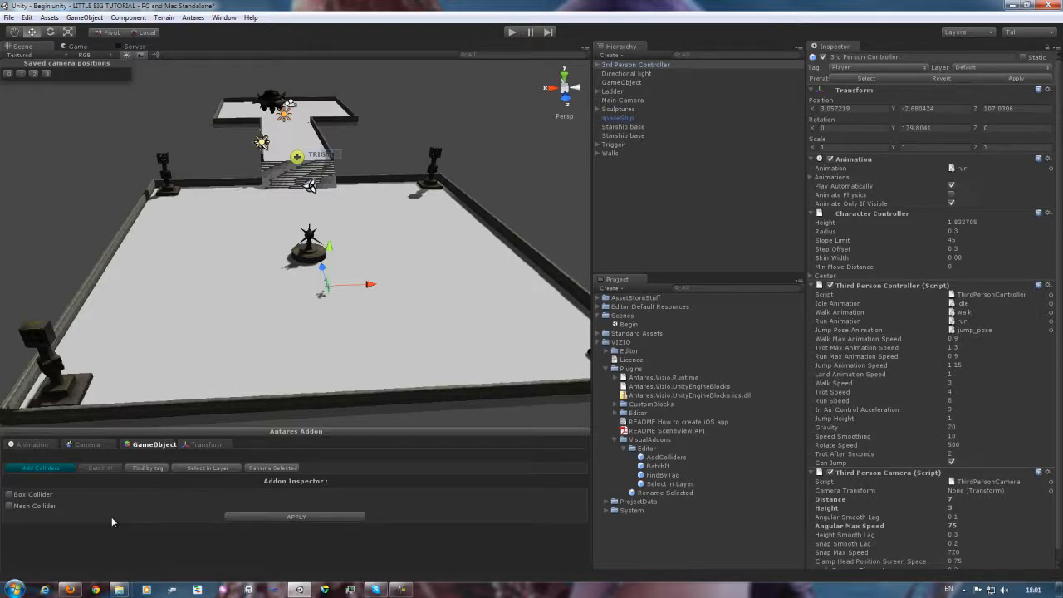
pyautogui.moveTo(489, 517)
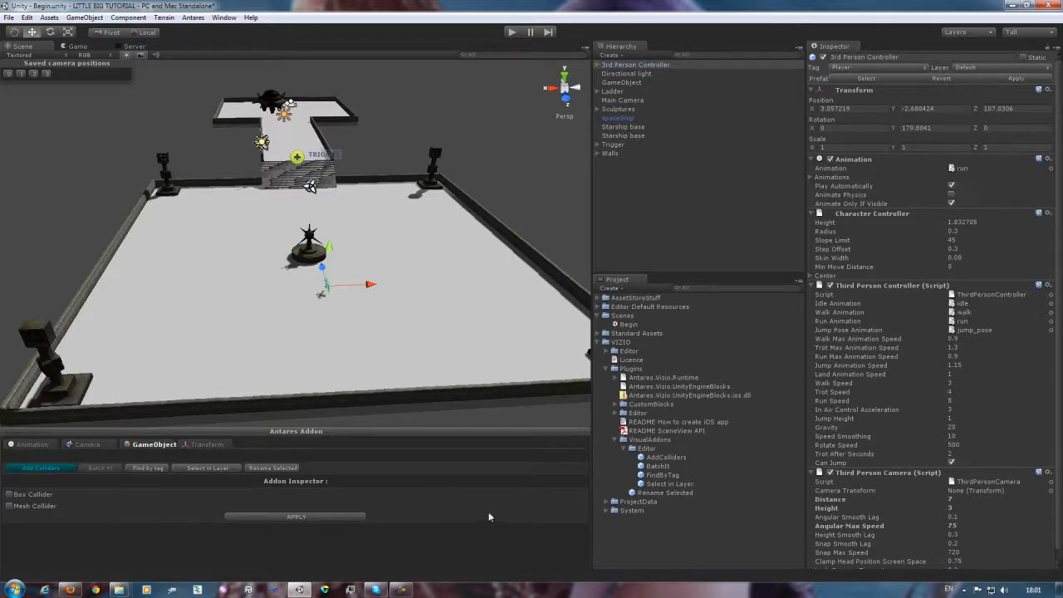
pyautogui.click(666, 457)
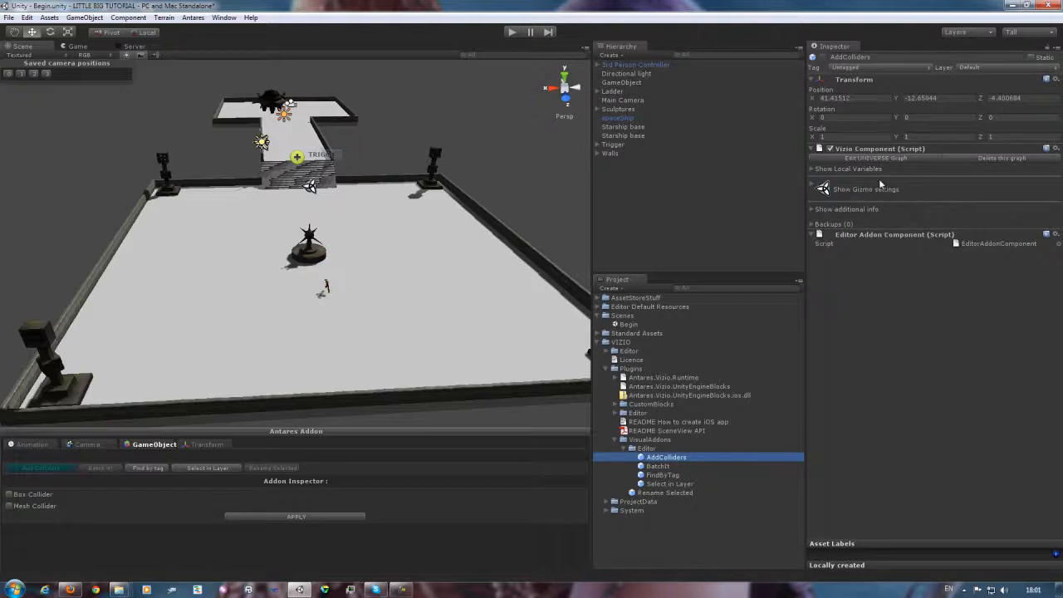
# Edit the AddColliders view component to reveal its node graph in the Antares Universe editor.
pyautogui.click(873, 157)
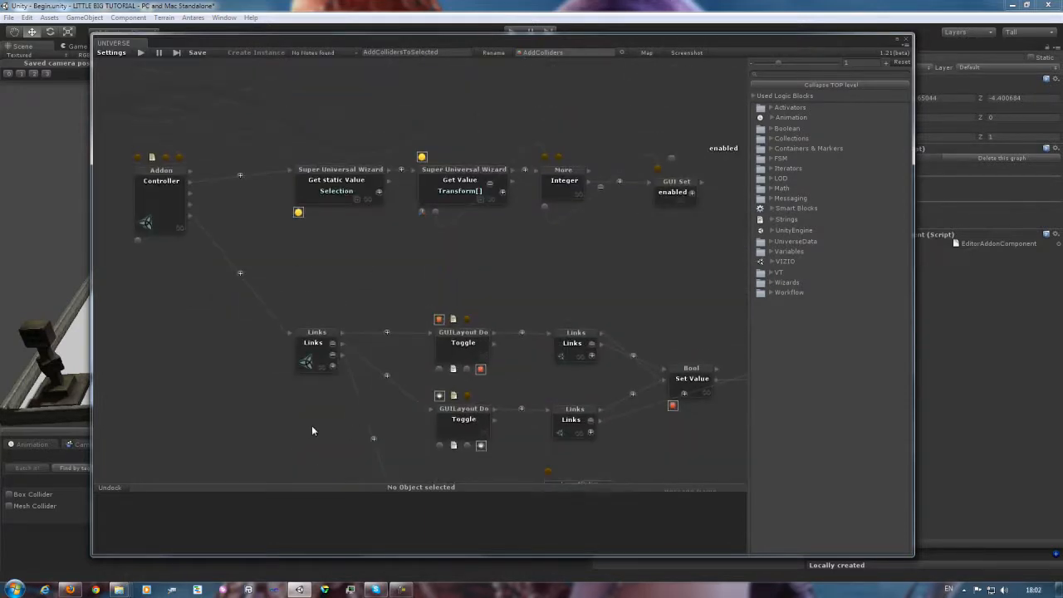
pyautogui.moveTo(319, 452)
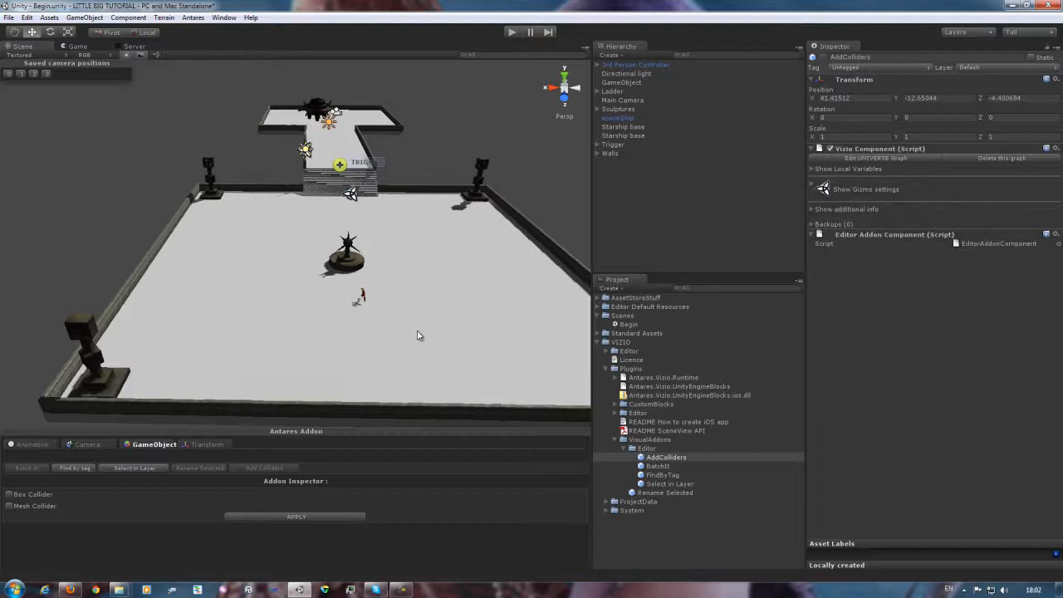
pyautogui.moveTo(419, 338)
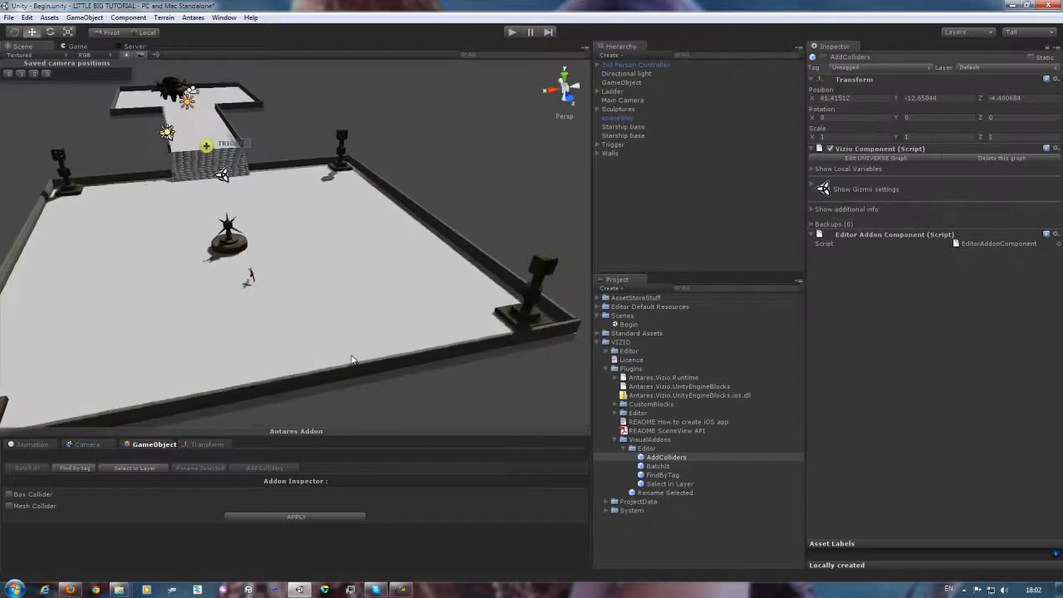
pyautogui.moveTo(369, 498)
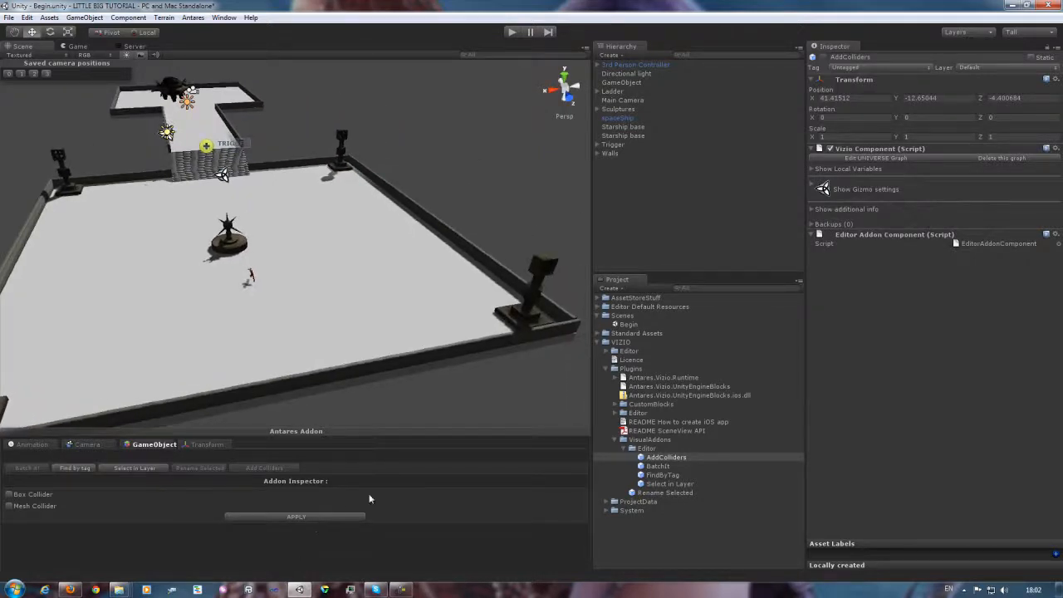
pyautogui.moveTo(525, 502)
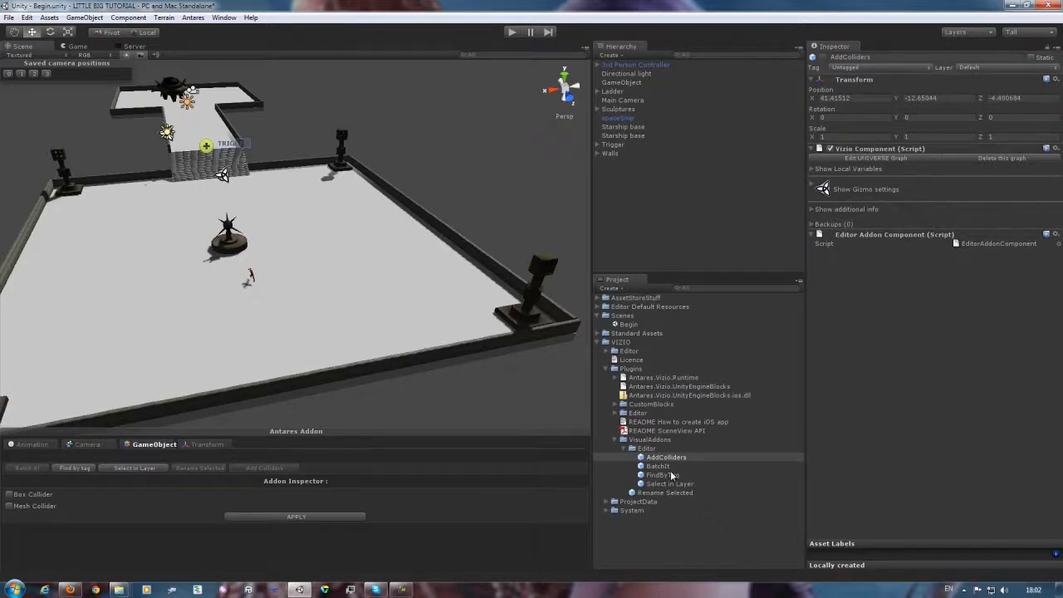
# Inspect the README Sceneview API document from the Project panel.
pyautogui.click(667, 430)
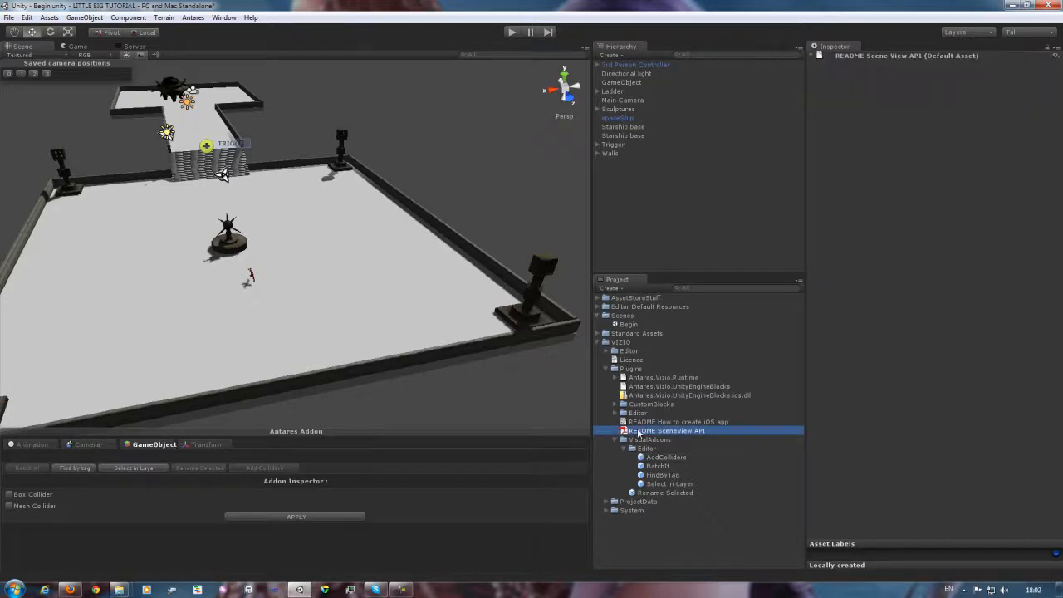